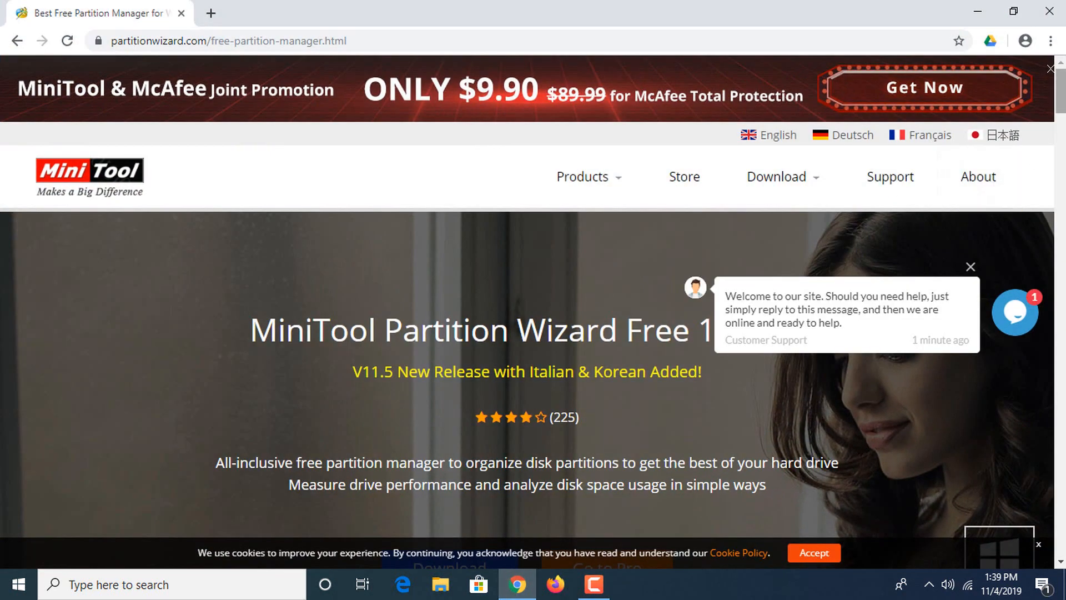
- Download the MiniTool Partition Wizard Free installer from the product page
{"action": "scroll", "scroll_direction": "down", "scroll_amount": 3}
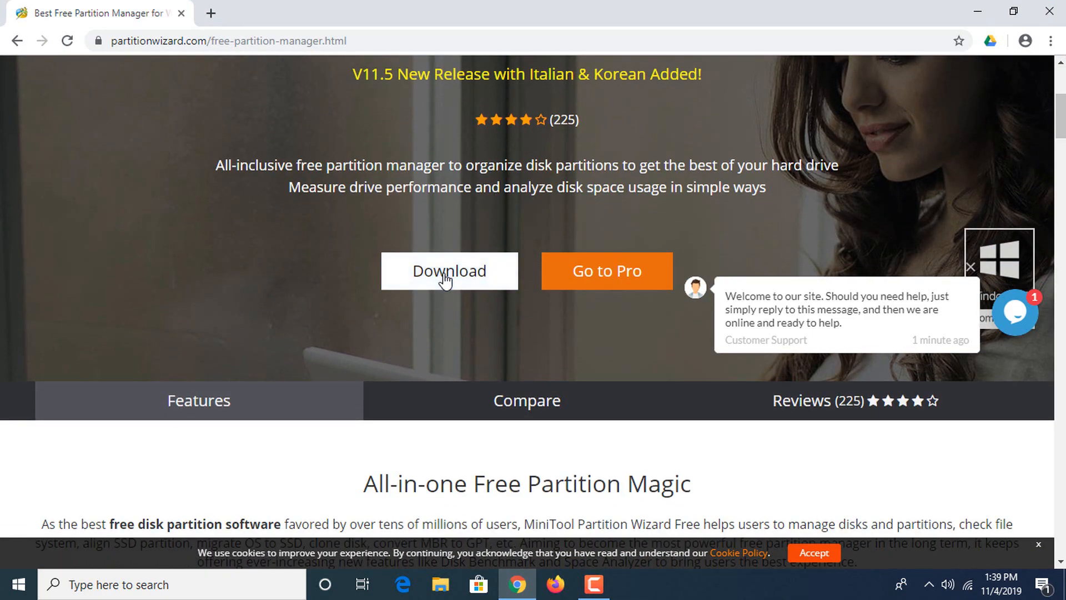
{"action": "left_click", "coordinate": [449, 270]}
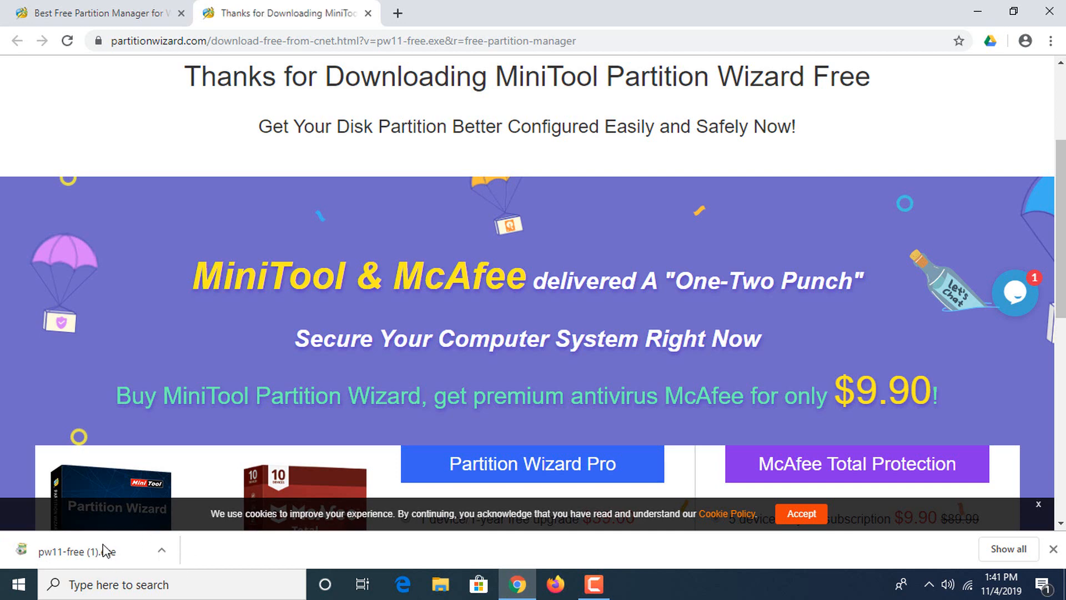
- Launch the downloaded pw11-free installer and allow it past the security warning
{"action": "left_click", "coordinate": [77, 552]}
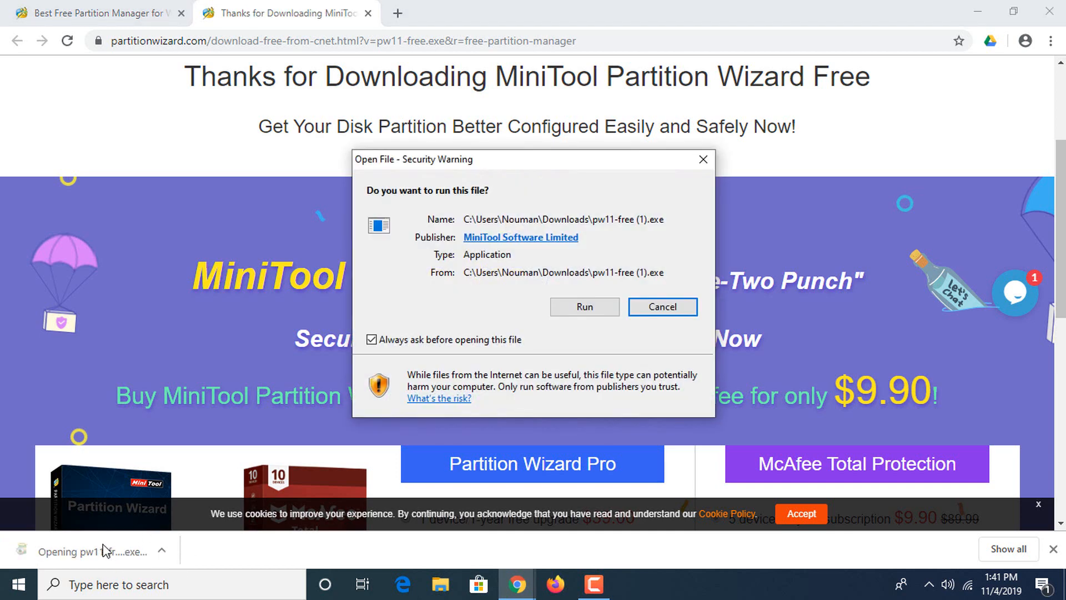
{"action": "left_click", "coordinate": [584, 307]}
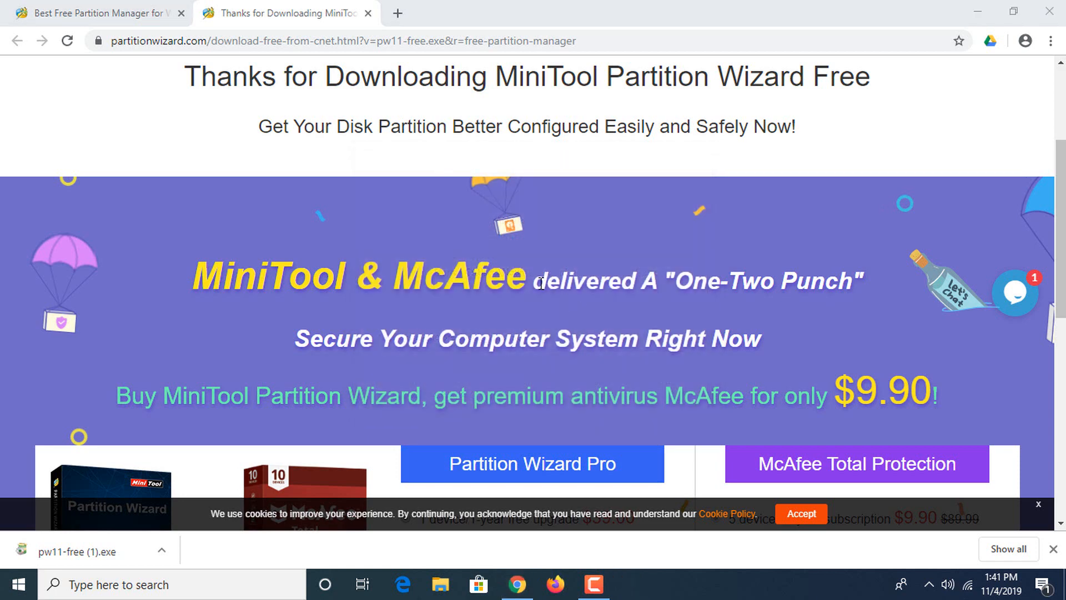
{"action": "mouse_move", "coordinate": [583, 348]}
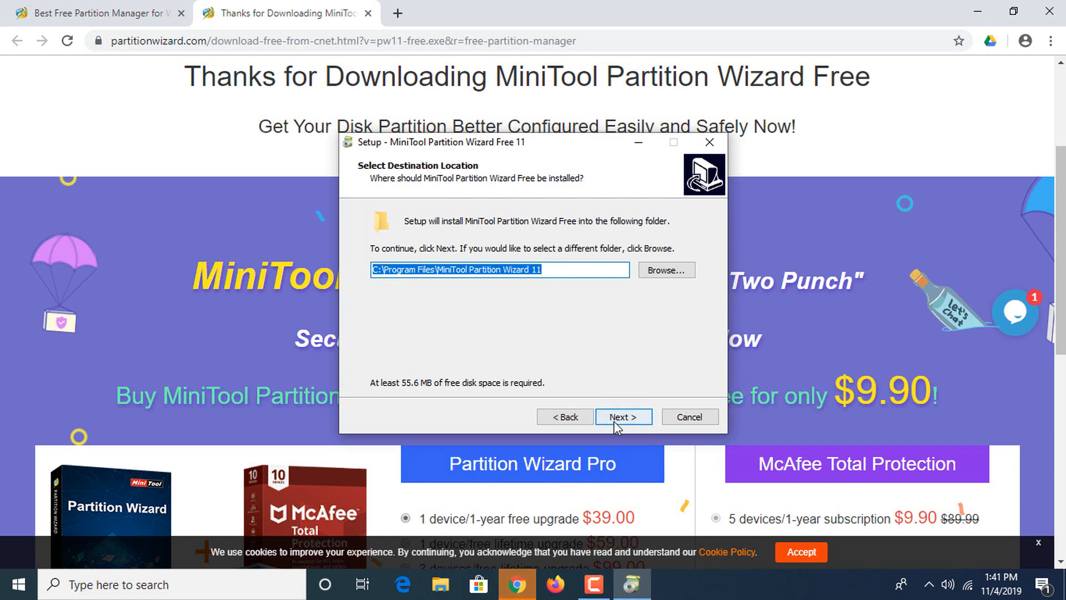
- Install to the default folder, opting out of the Customer Experience Improvement Program
{"action": "left_click", "coordinate": [622, 416]}
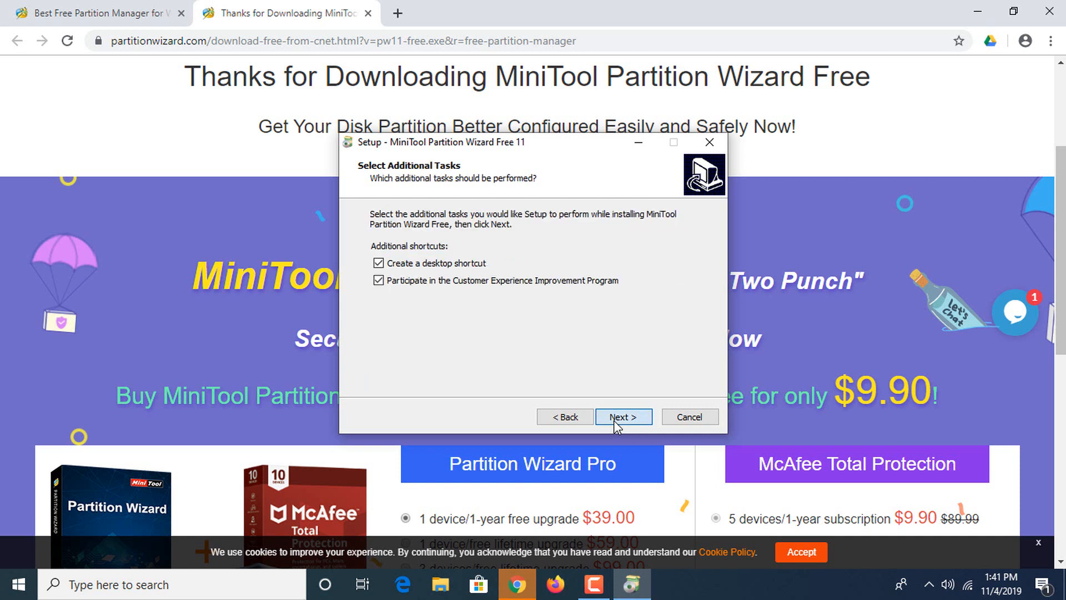
{"action": "left_click", "coordinate": [378, 280]}
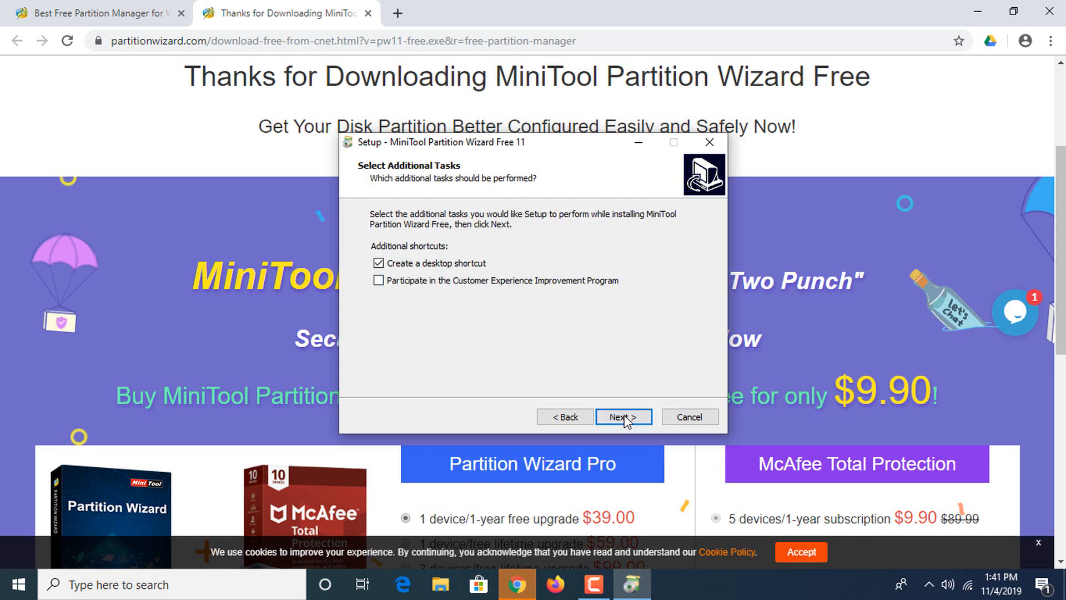
{"action": "left_click", "coordinate": [623, 416]}
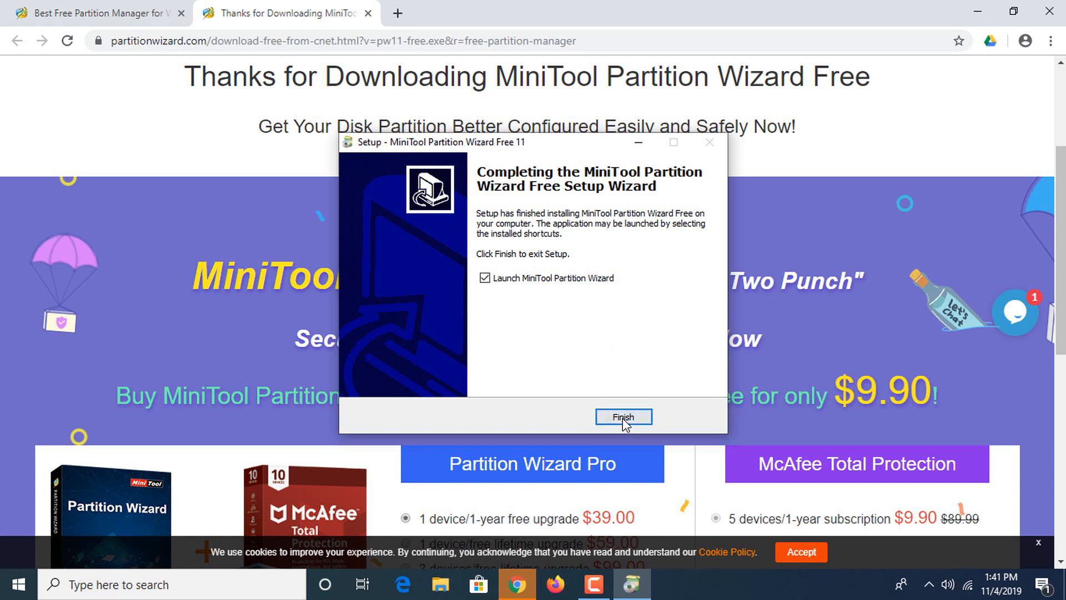
{"action": "left_click", "coordinate": [622, 417]}
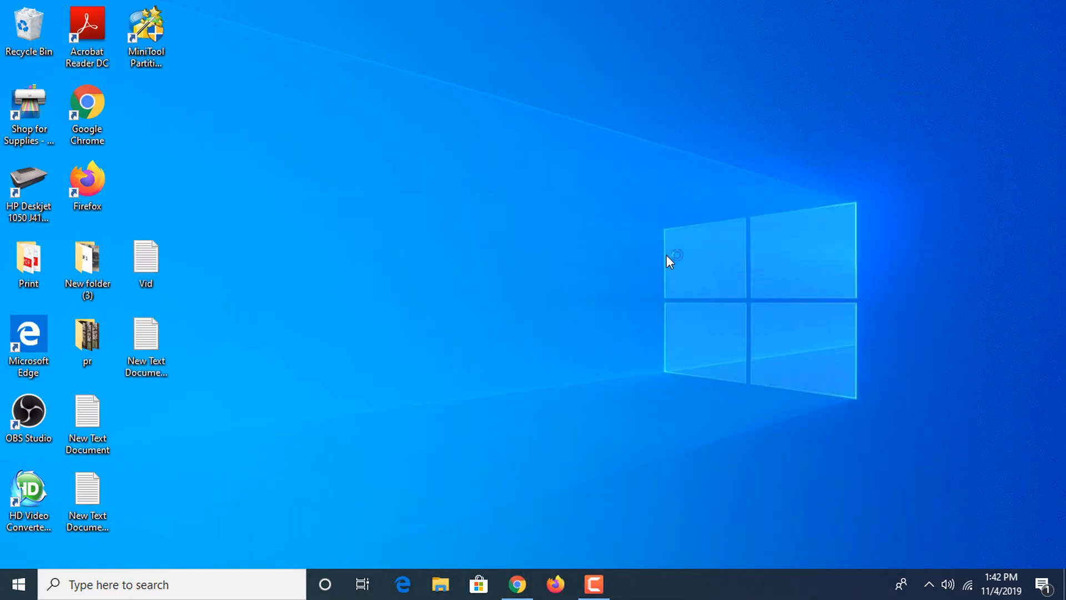
- Launch Partition Wizard from the desktop shortcut and dismiss the backup software popup
{"action": "double_click", "coordinate": [145, 27]}
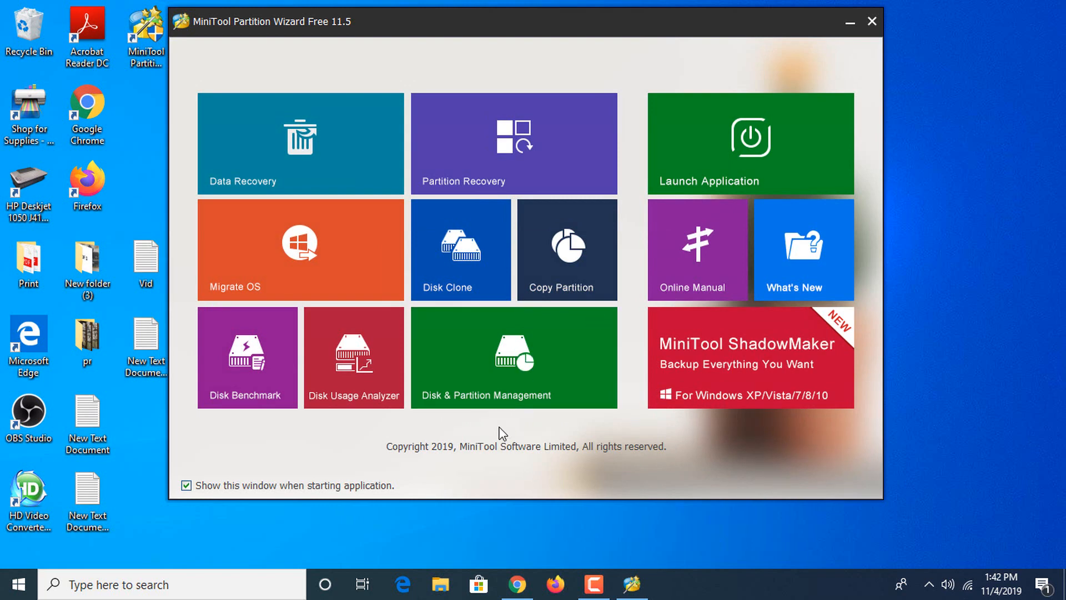
{"action": "left_click", "coordinate": [872, 21]}
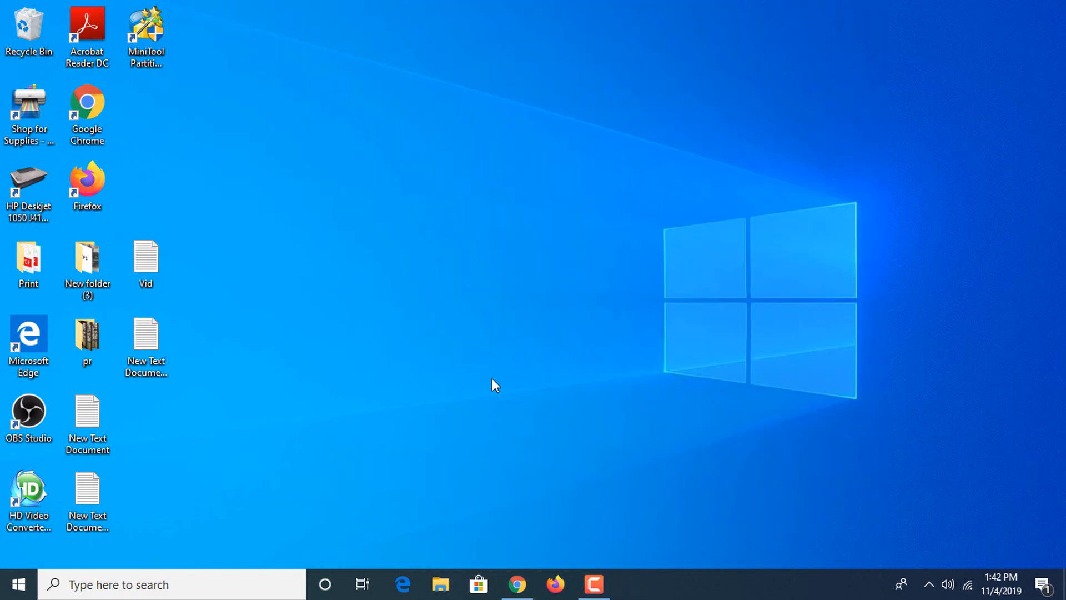
{"action": "double_click", "coordinate": [144, 30]}
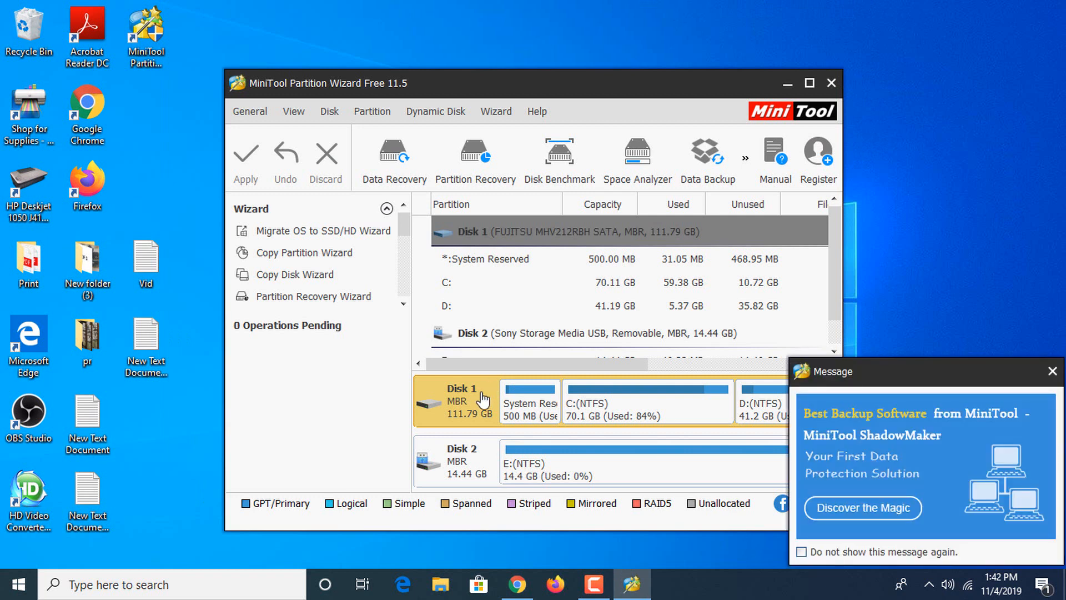
{"action": "left_click", "coordinate": [1052, 370]}
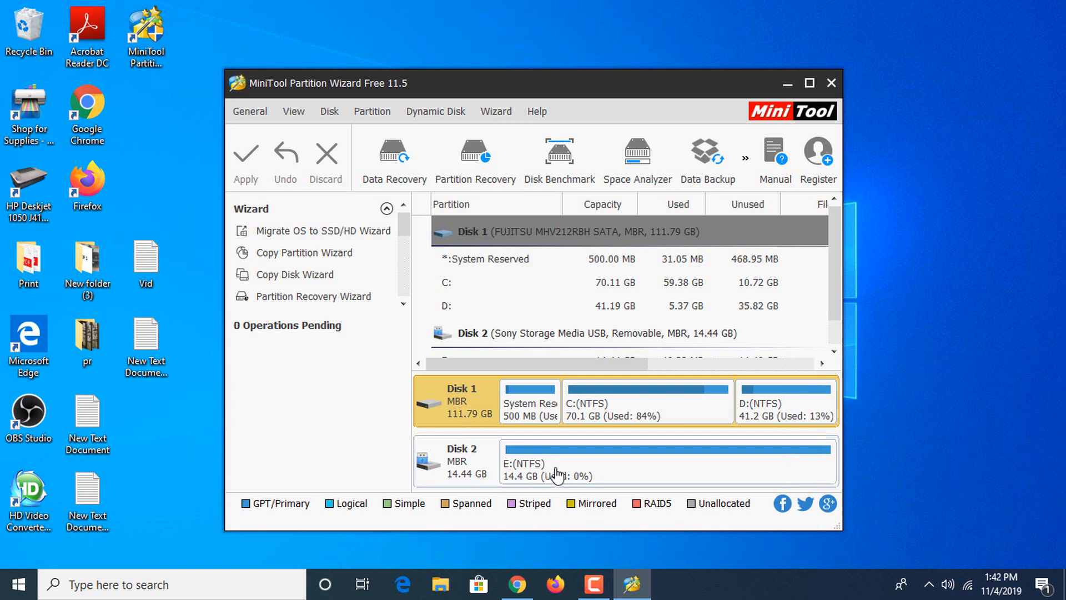
{"action": "mouse_move", "coordinate": [370, 472]}
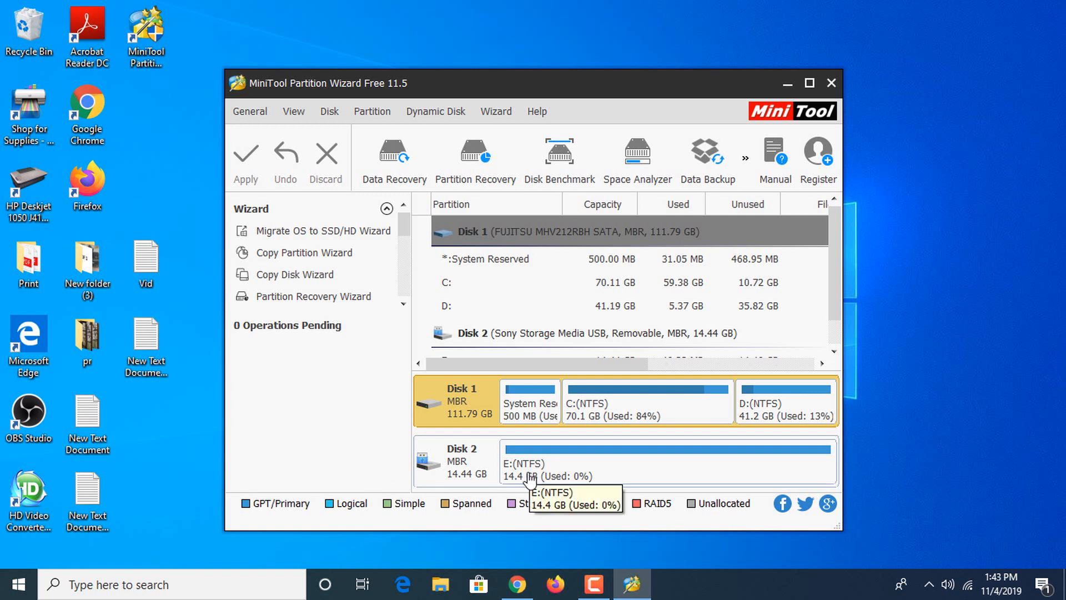
{"action": "mouse_move", "coordinate": [384, 407]}
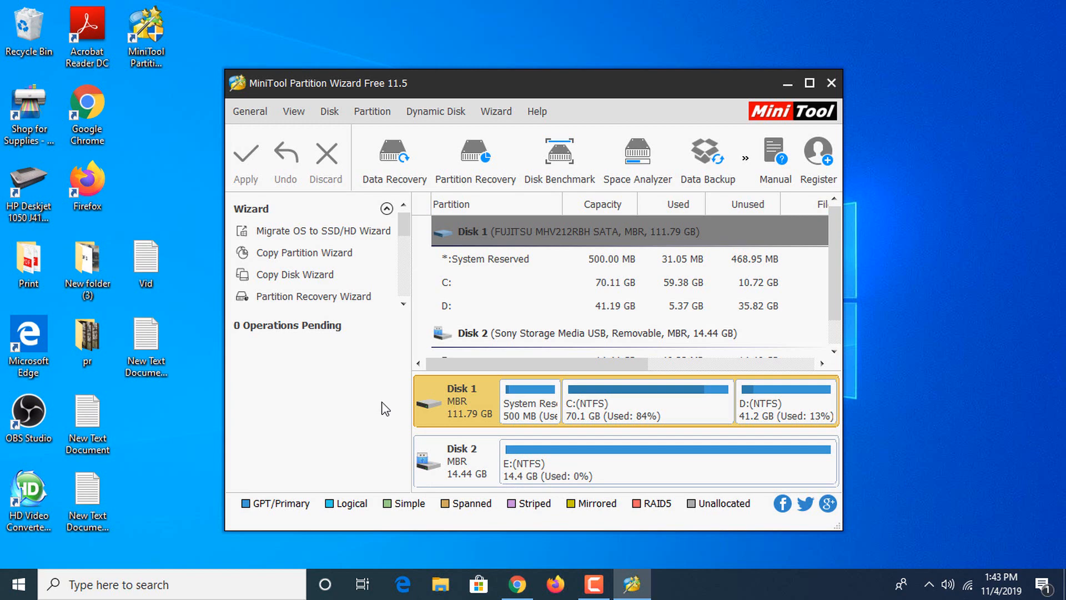
{"action": "mouse_move", "coordinate": [605, 465]}
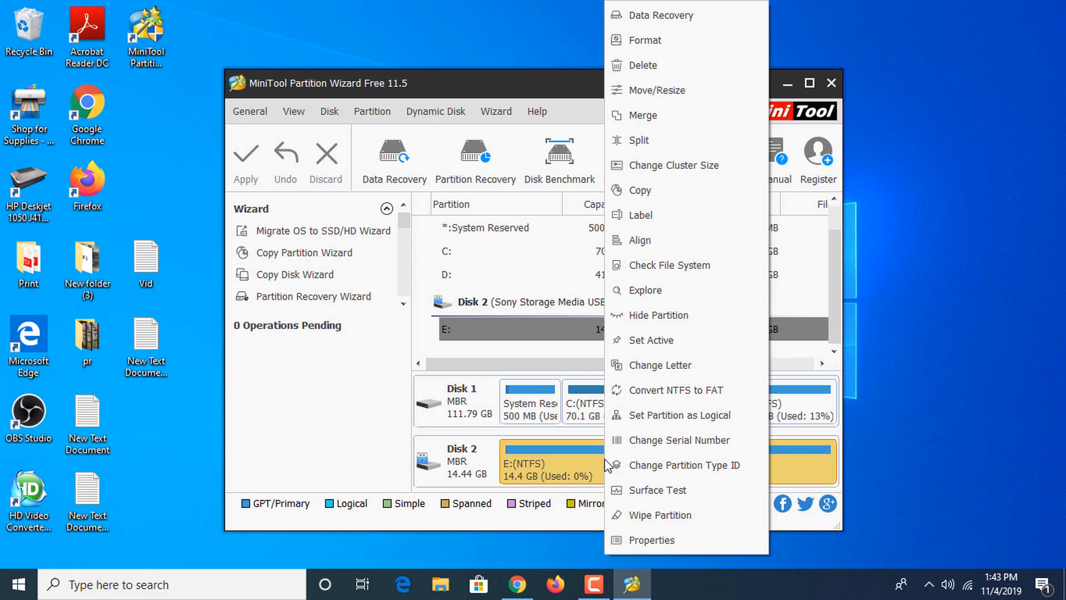
- Choose Wipe Partition for E: on Disk 2, opening the wiping methods dialog
{"action": "left_click", "coordinate": [659, 515]}
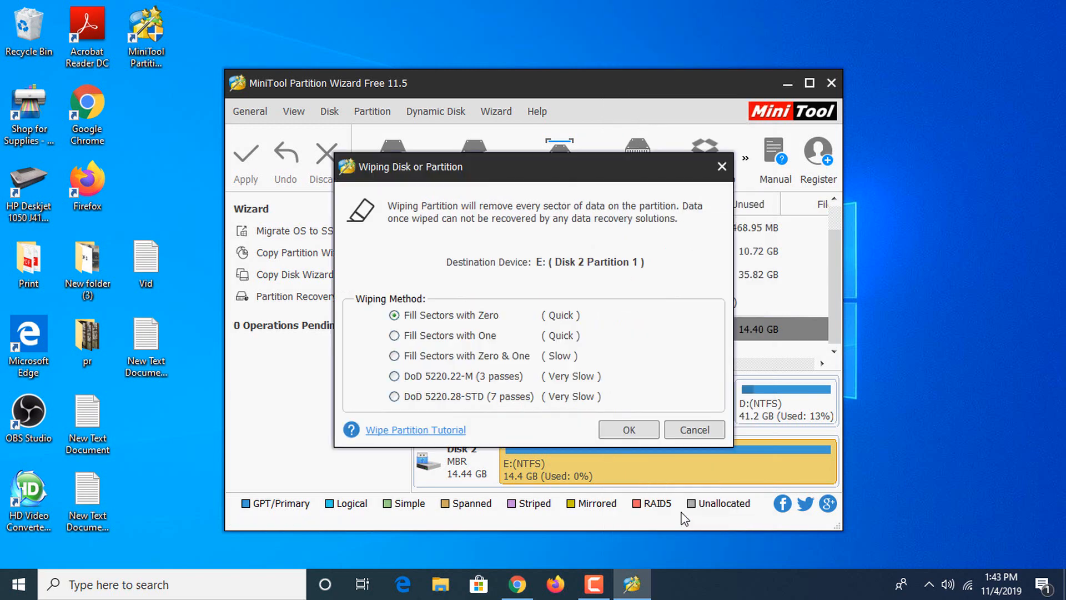
{"action": "mouse_move", "coordinate": [387, 322]}
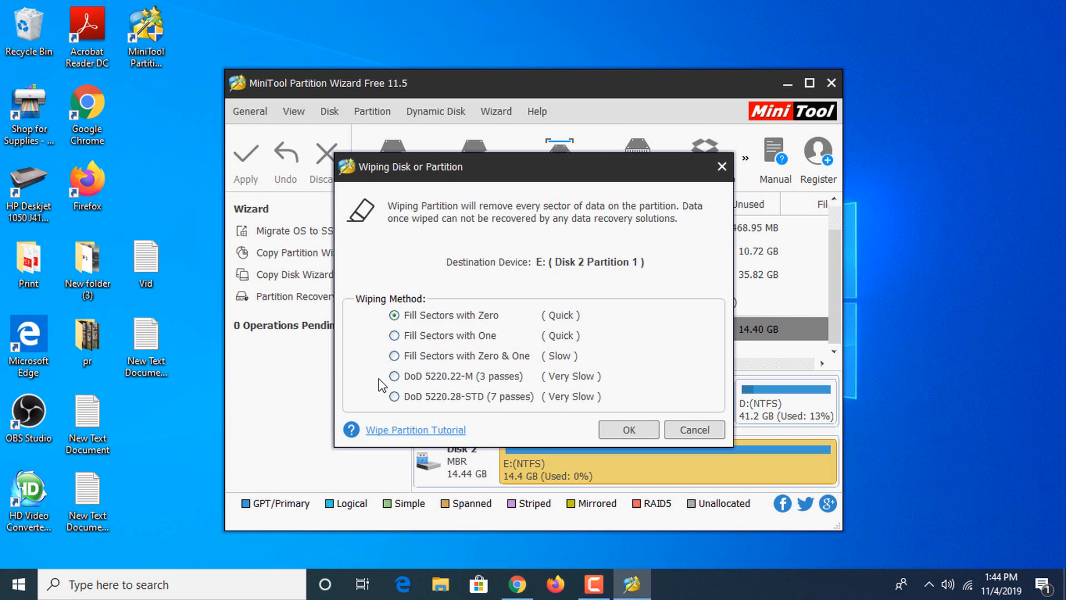
{"action": "mouse_move", "coordinate": [422, 391]}
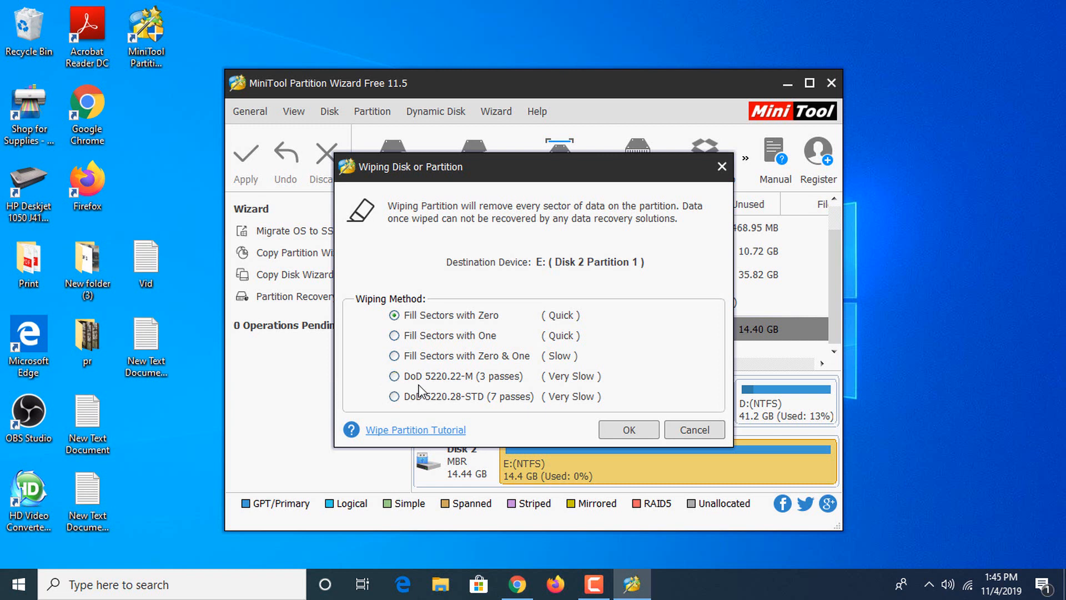
{"action": "mouse_move", "coordinate": [452, 394]}
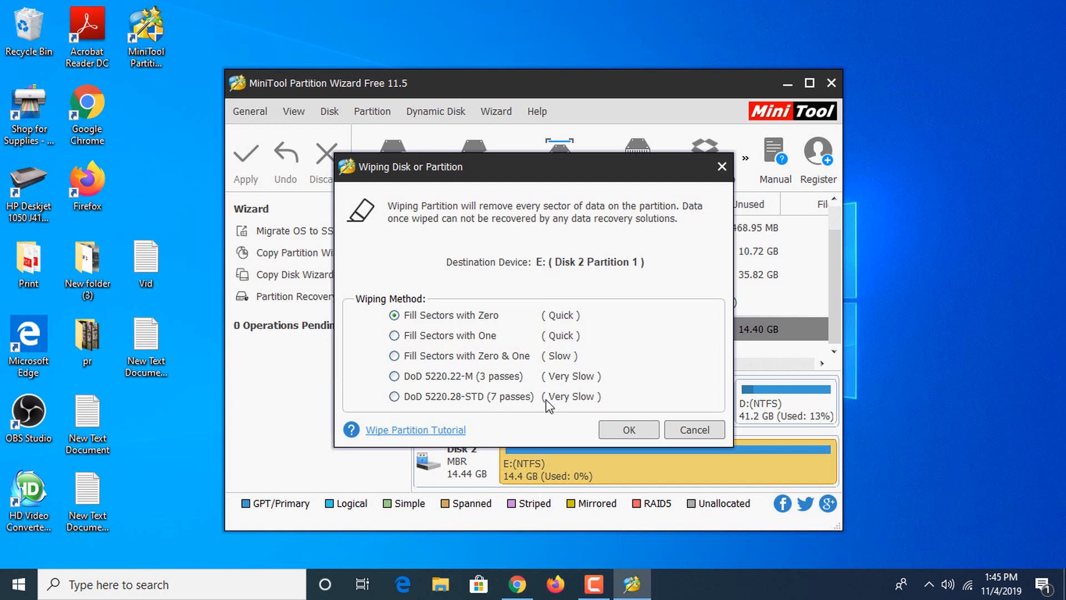
{"action": "mouse_move", "coordinate": [607, 406]}
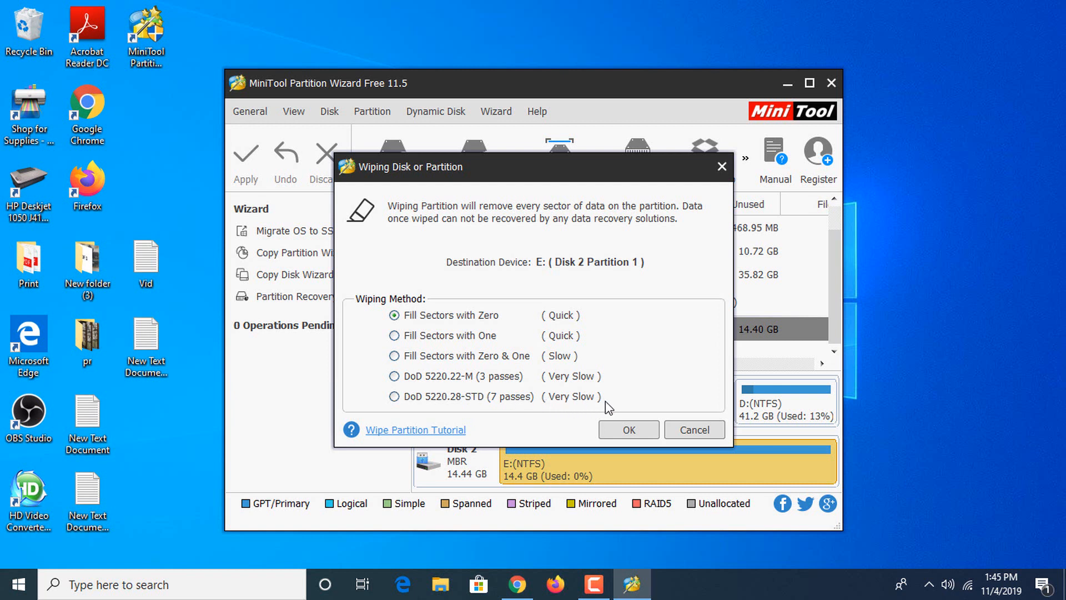
{"action": "mouse_move", "coordinate": [646, 324]}
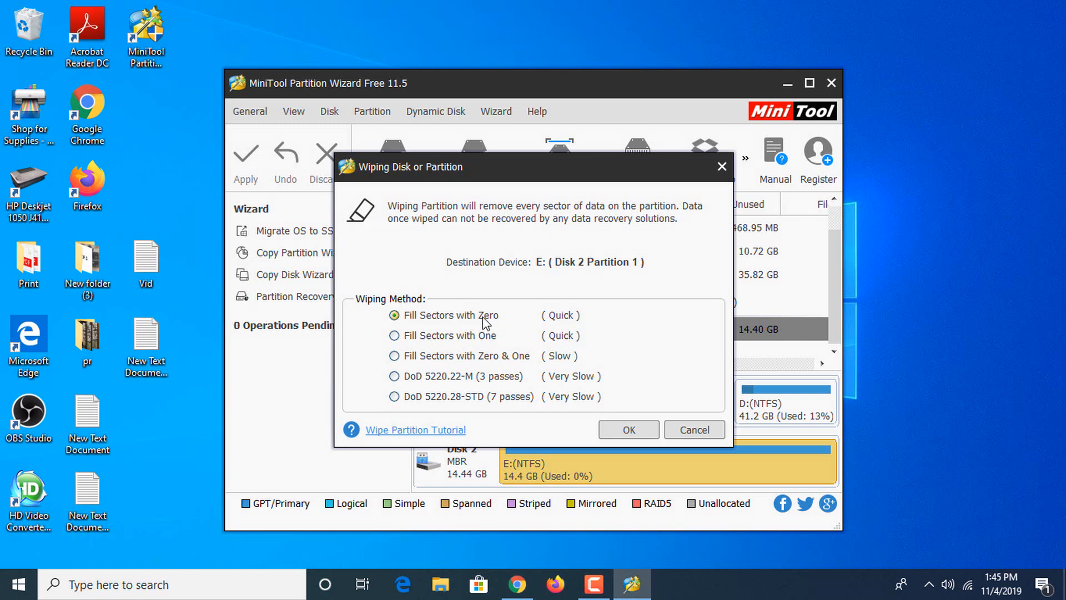
{"action": "mouse_move", "coordinate": [539, 401]}
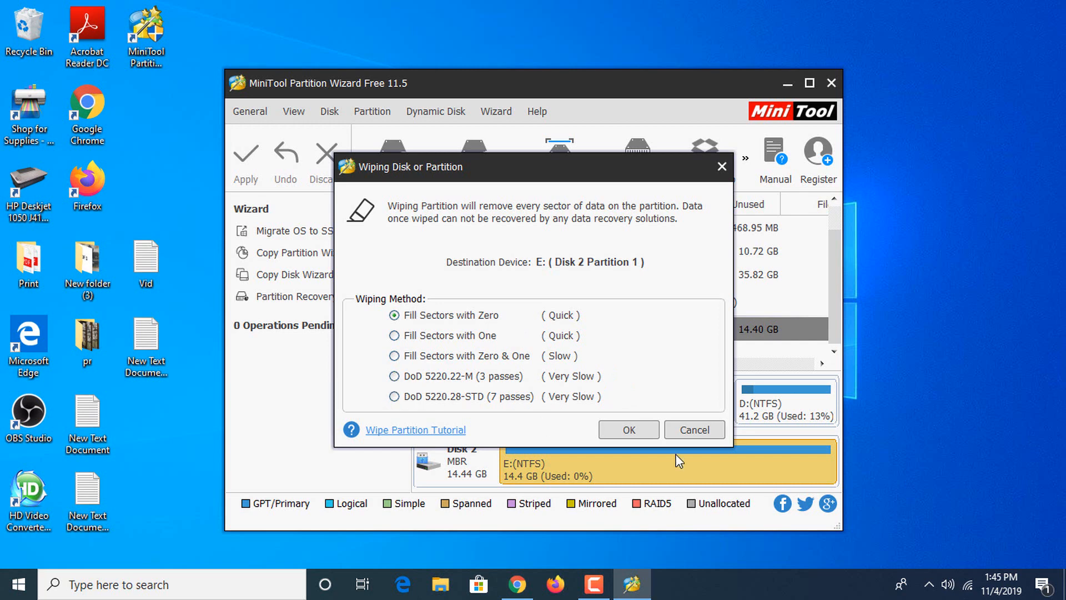
- Confirm Fill Sectors with Zero for E:, then apply the pending wipe
{"action": "left_click", "coordinate": [627, 429]}
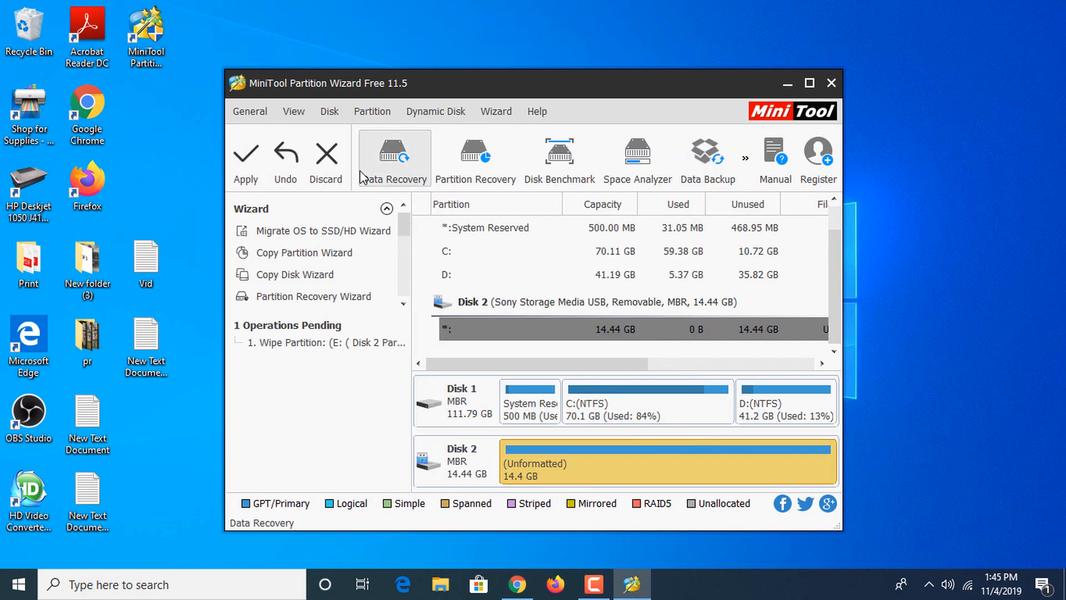
{"action": "left_click", "coordinate": [245, 161]}
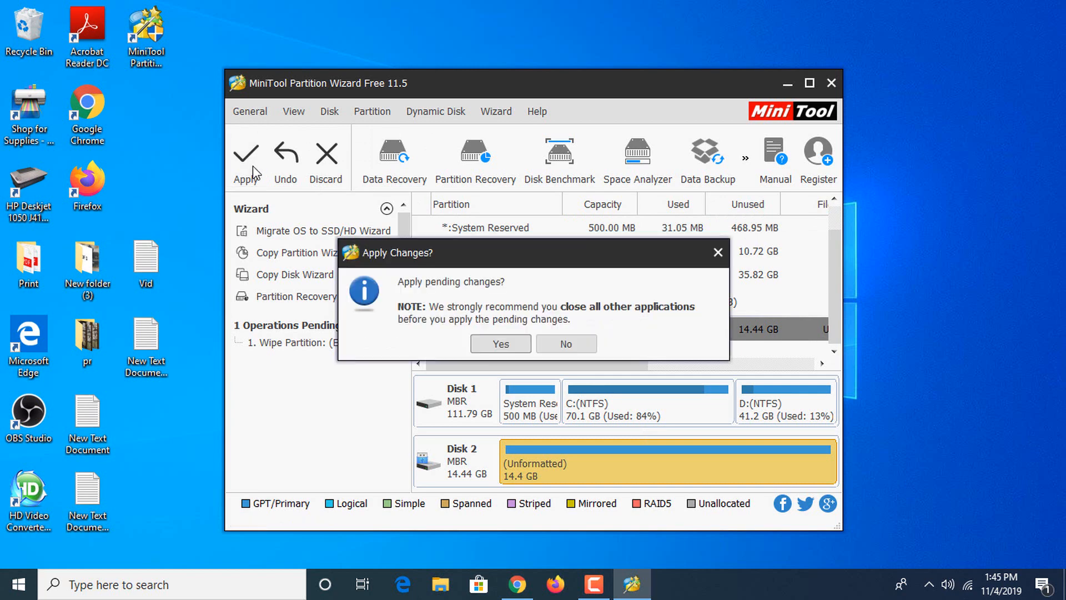
{"action": "left_click", "coordinate": [499, 344]}
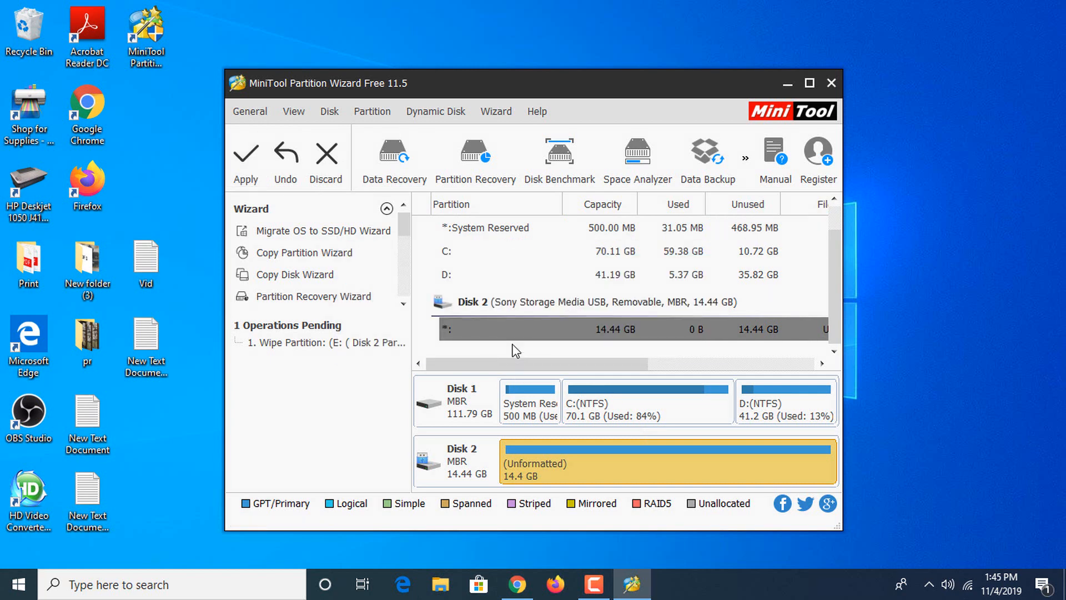
{"action": "left_click", "coordinate": [246, 161]}
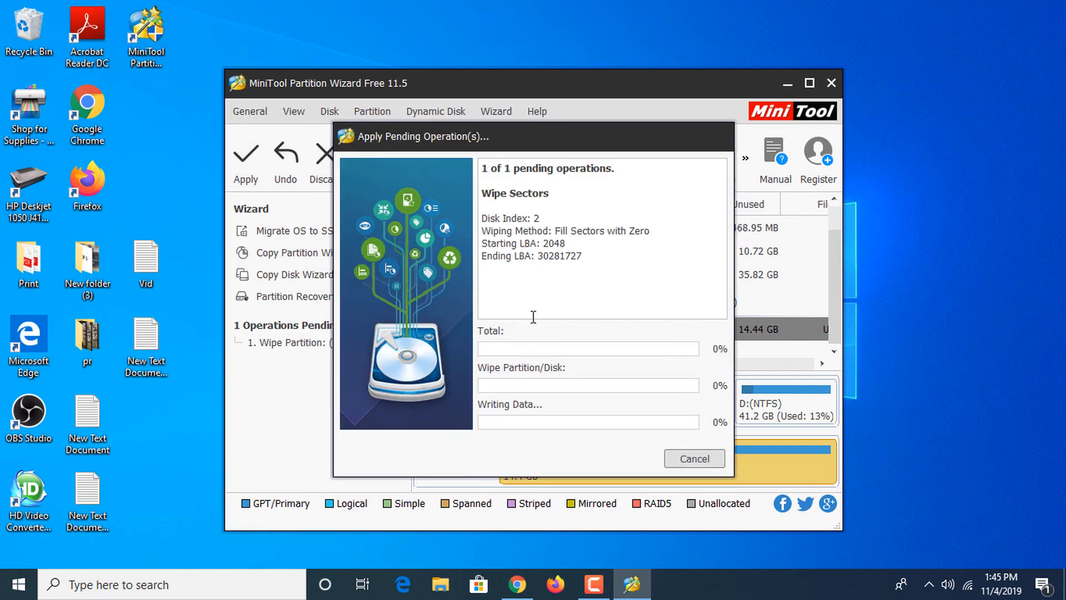